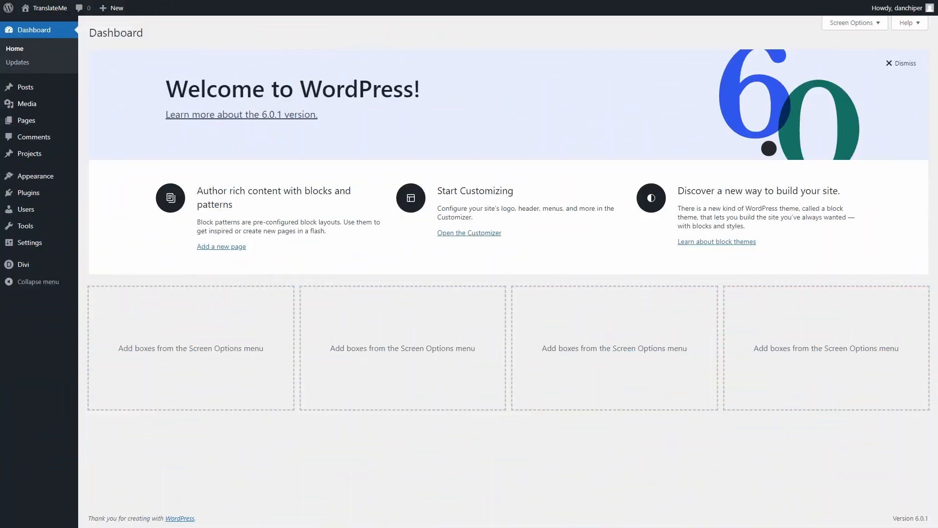
mouse_move(217, 167)
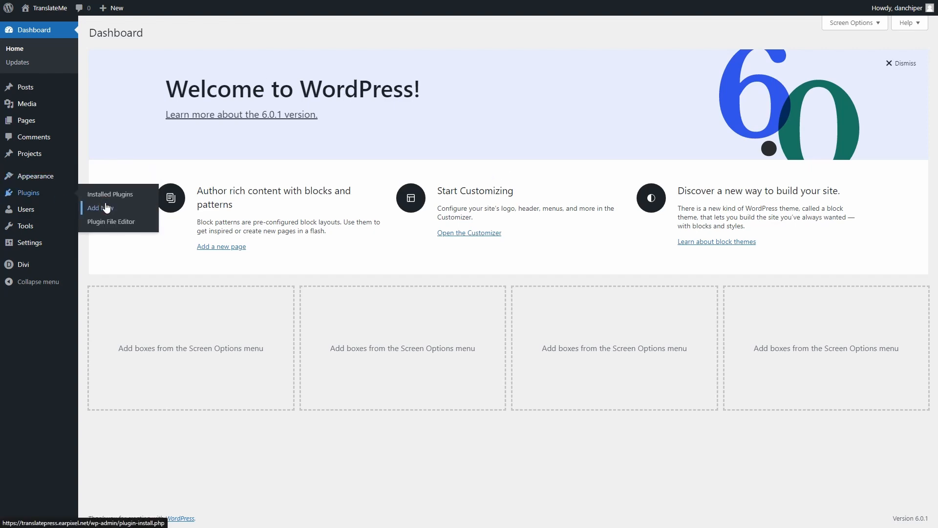
Search the plugin directory for 'translatepress' and install and activate TranslatePress.
click(97, 207)
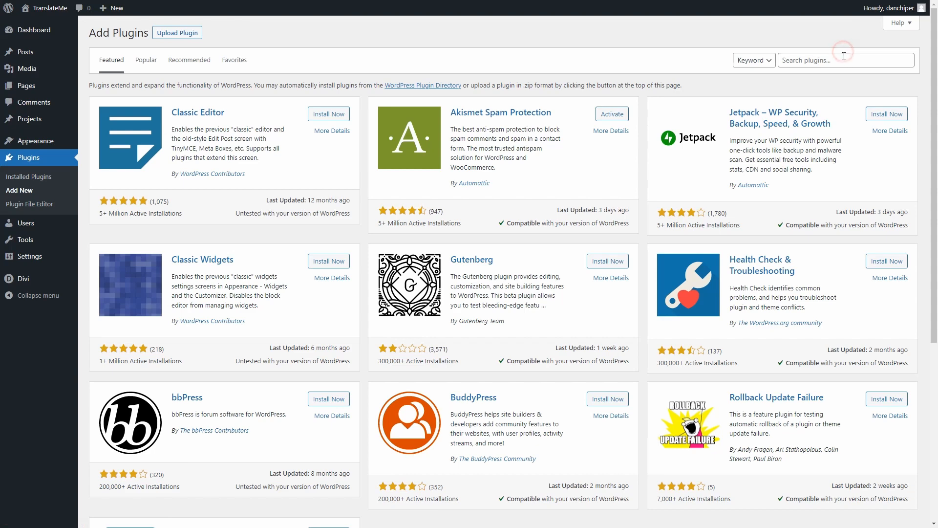
text(translatepress)
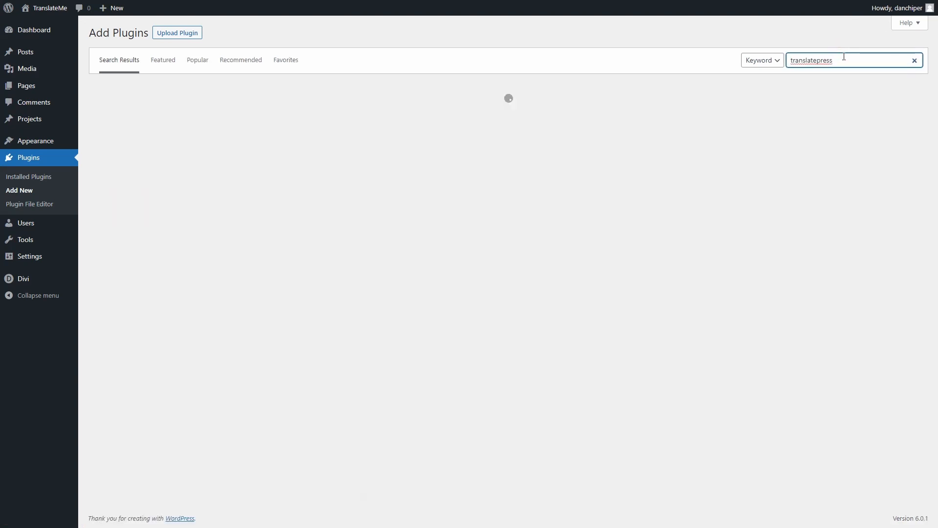
click(324, 116)
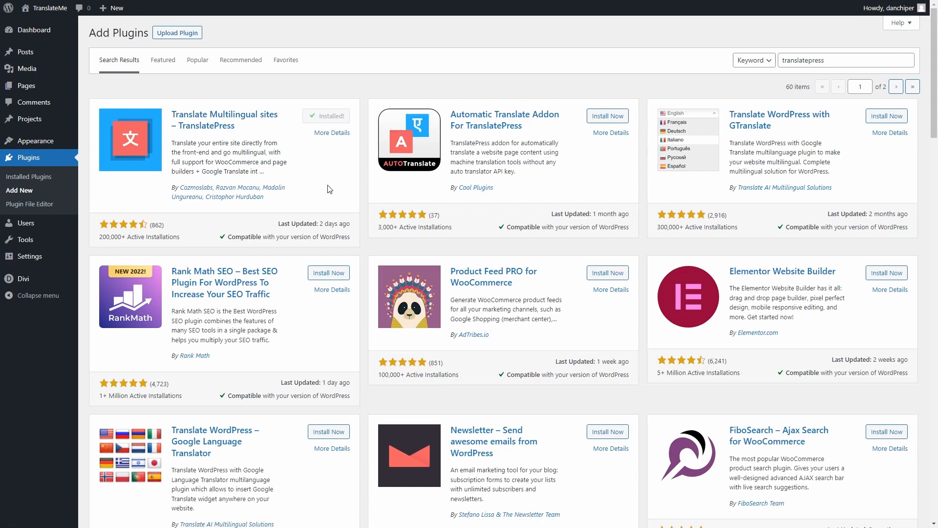
click(332, 116)
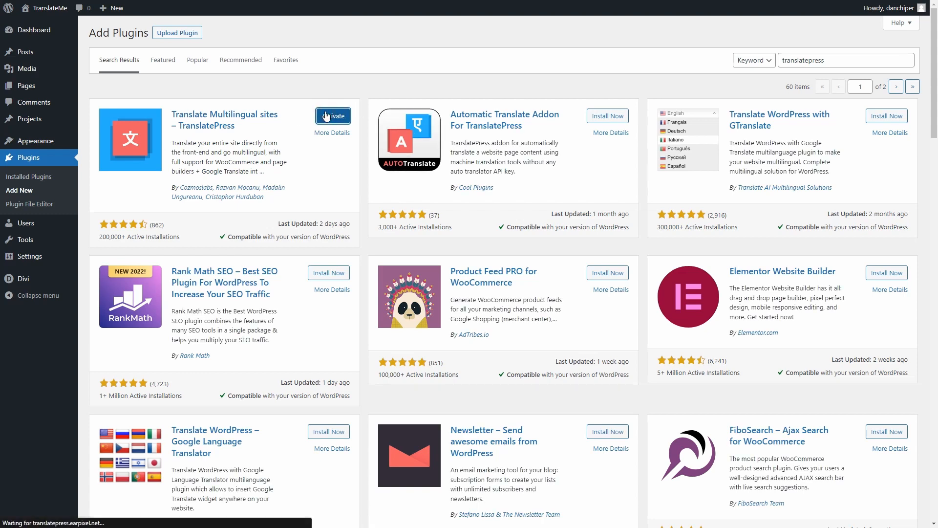
click(332, 115)
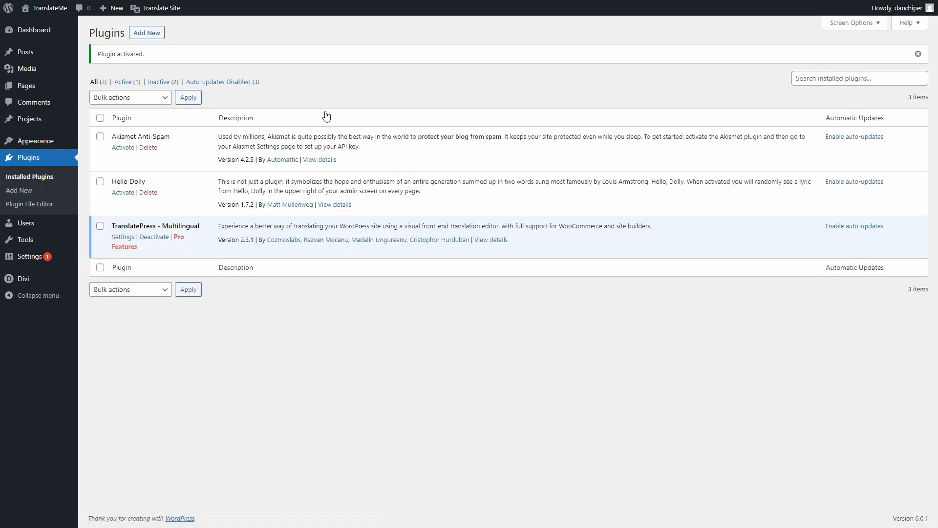
Add Spanish (Spain) under All Languages in TranslatePress settings and save changes.
click(124, 237)
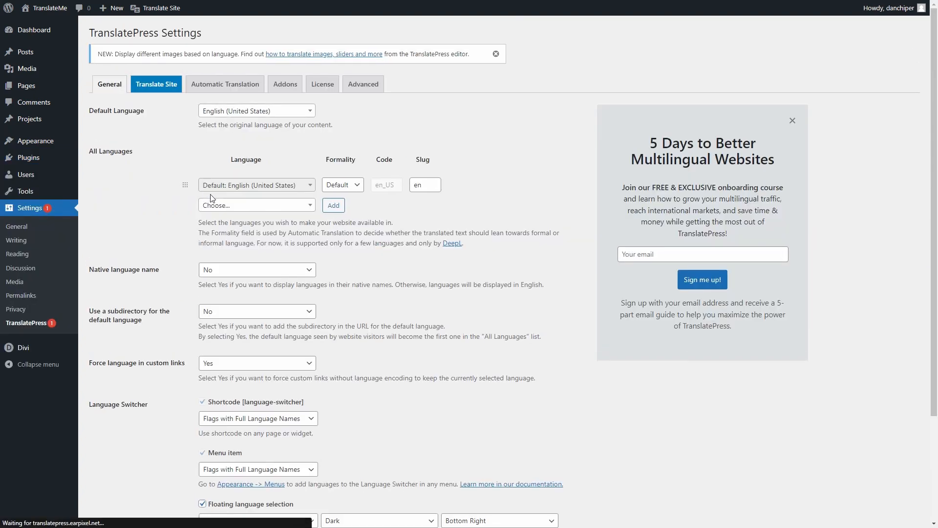
text(Spanish (Spain)
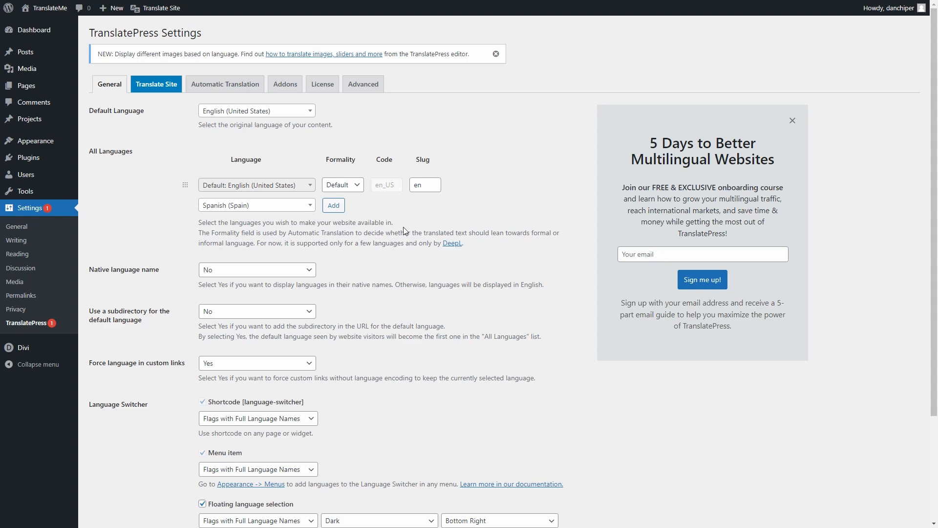
scroll(down, 3)
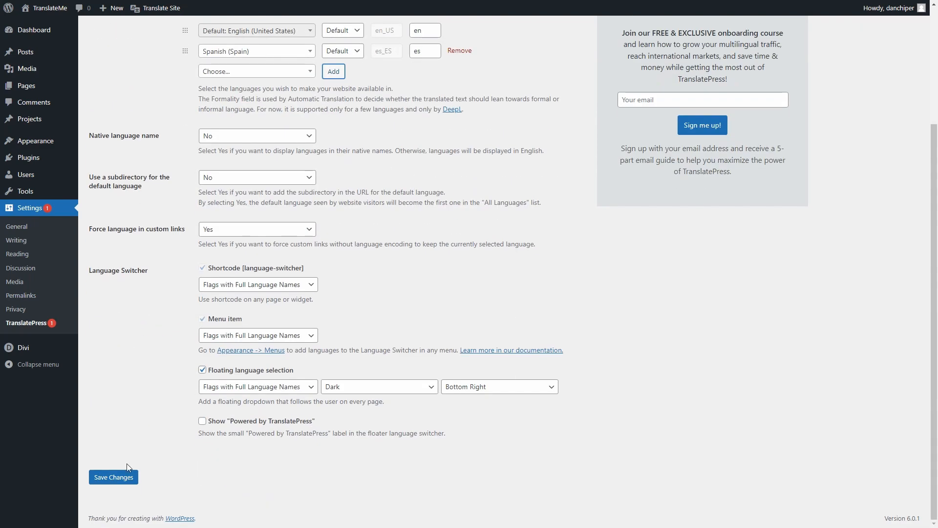
click(113, 476)
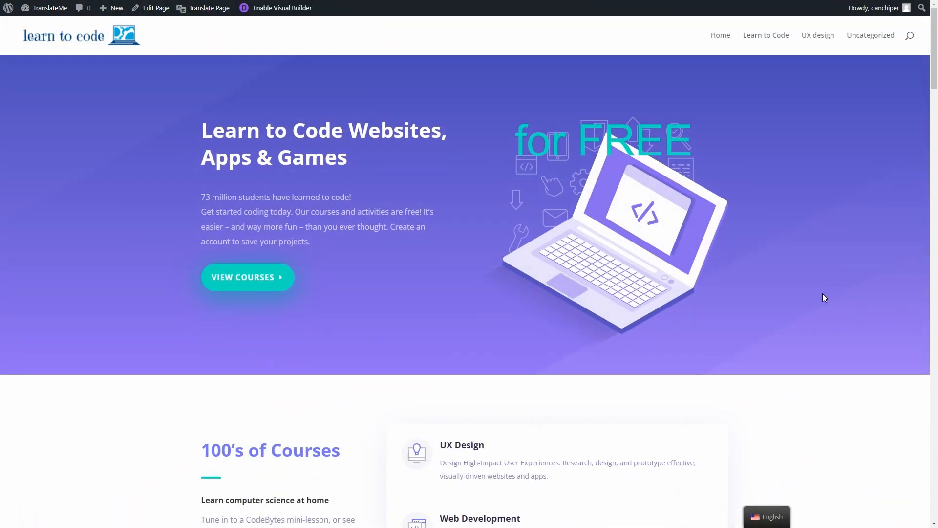
mouse_move(108, 64)
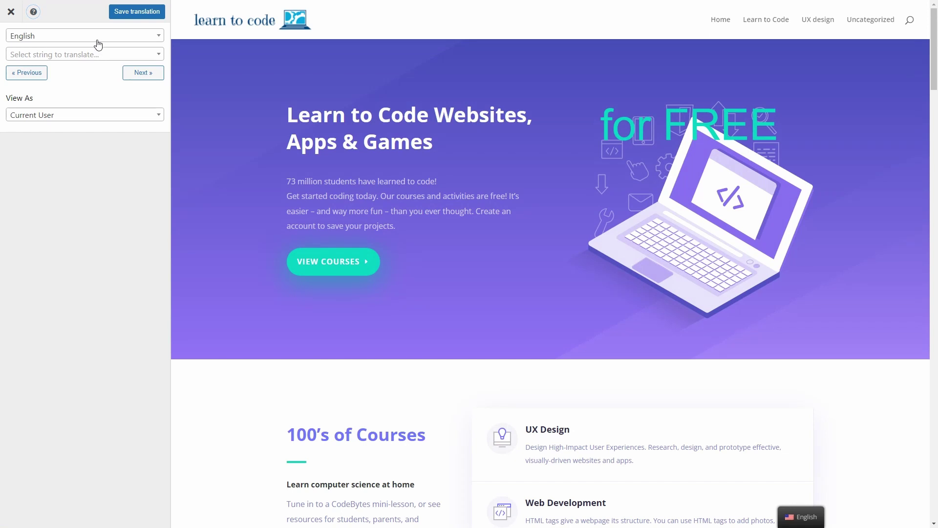
Choose Spanish from the editor sidebar's language dropdown as the translation target.
click(84, 35)
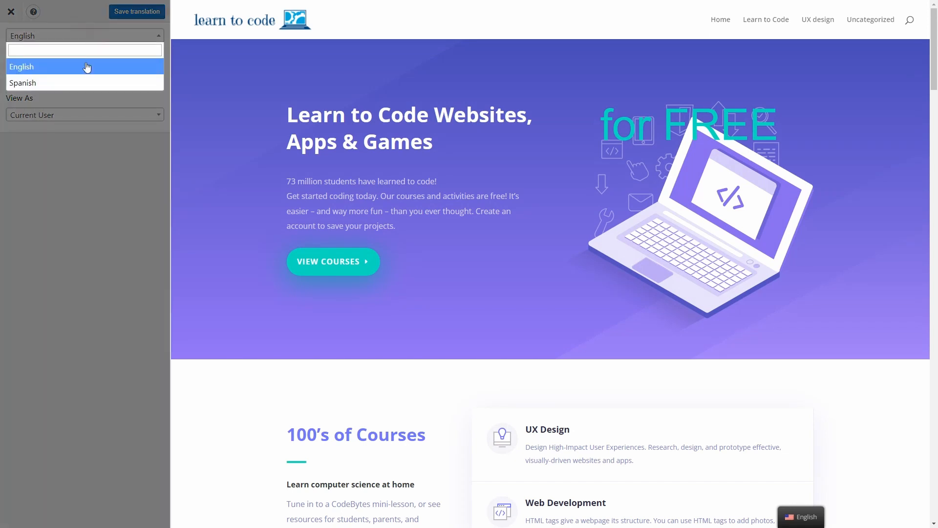
mouse_move(84, 82)
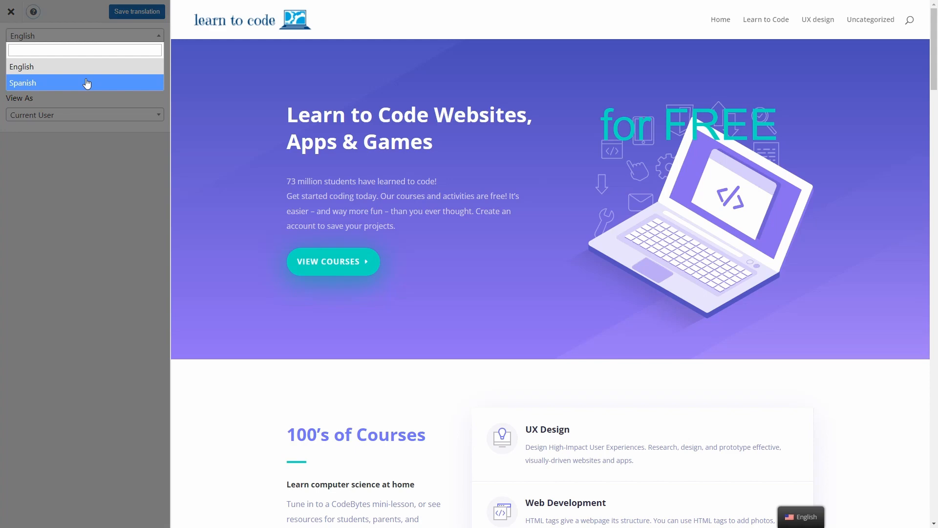
click(84, 82)
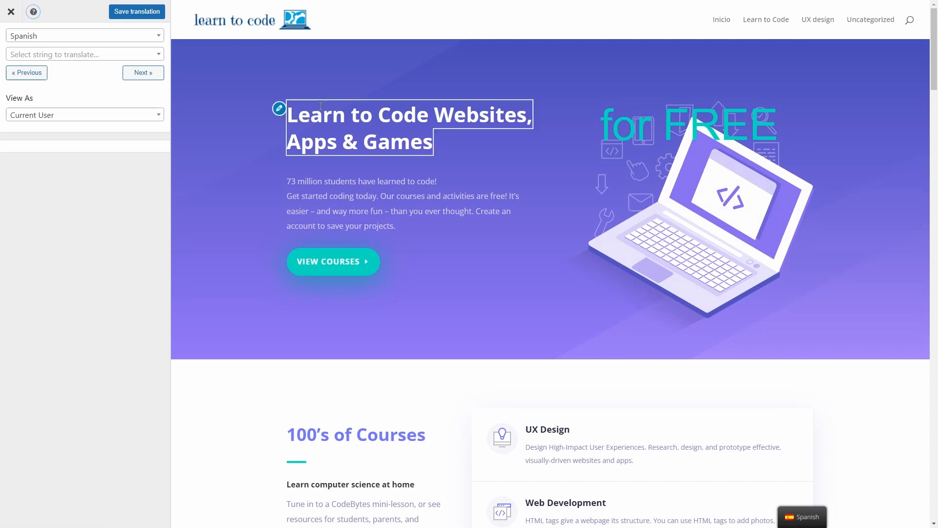
Translate the hero heading to 'Aprenda a codificar sitios web, aplicaciones y juegos' and save.
click(279, 108)
text(Aprende a codificar sitios web, aplicaciones y juegos)
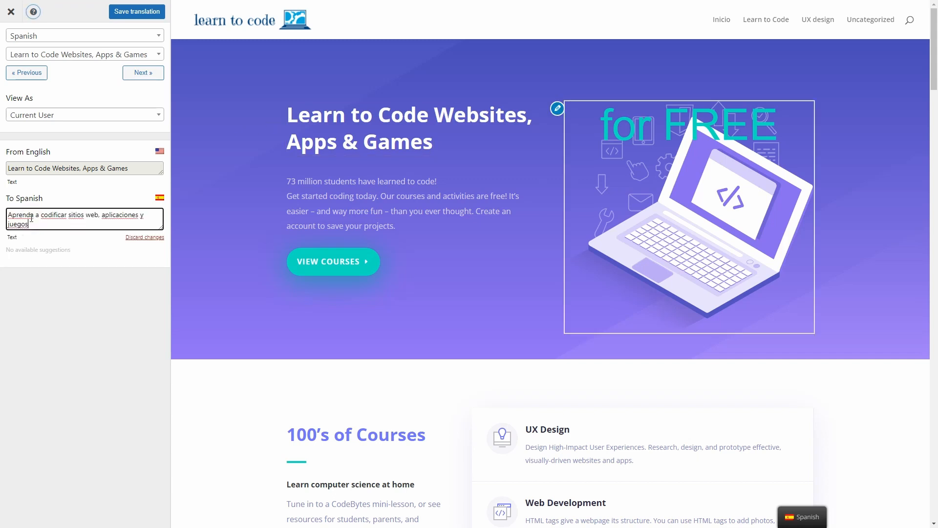
click(136, 12)
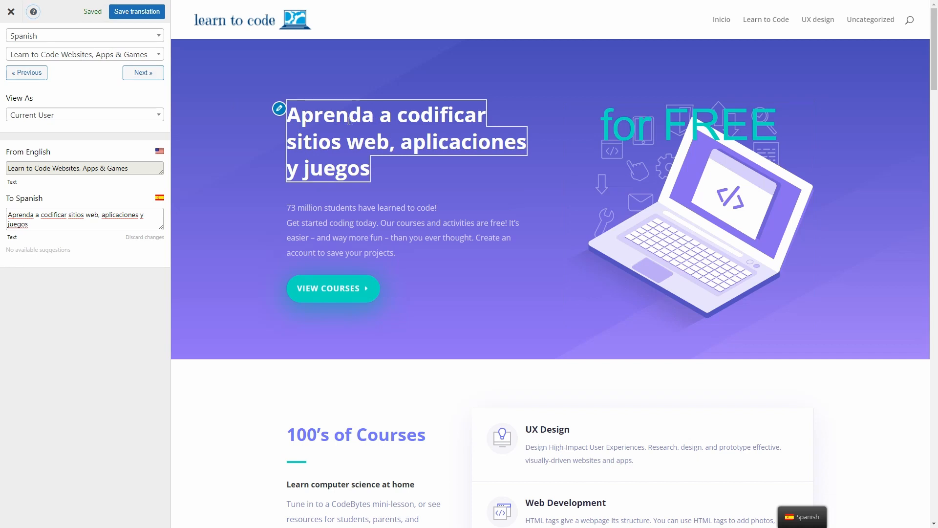
mouse_move(143, 73)
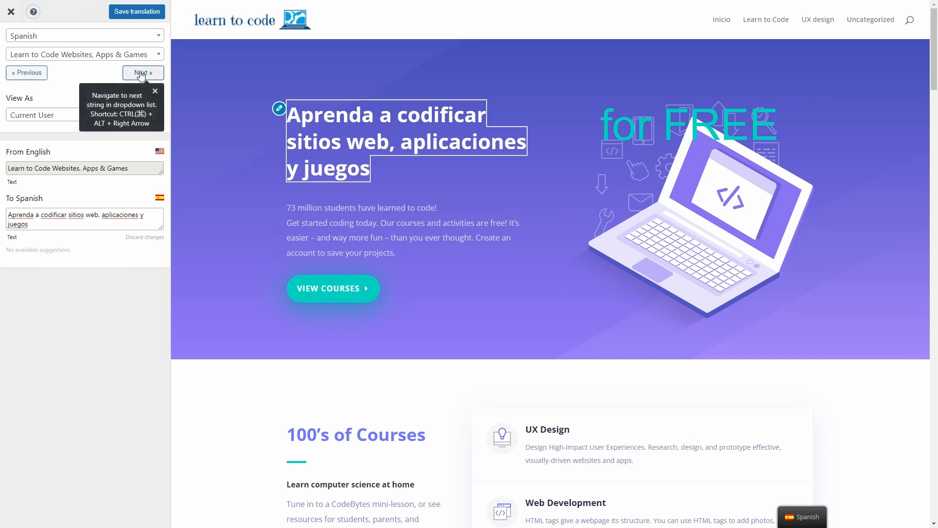
Translate the next string to '73 millones de estudiantes han aprendido a codificar' and save.
click(143, 72)
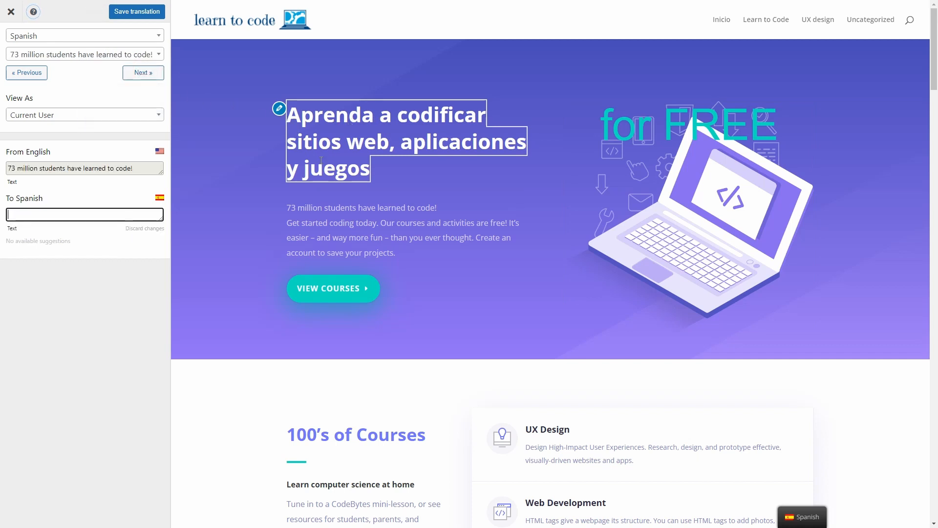
click(361, 208)
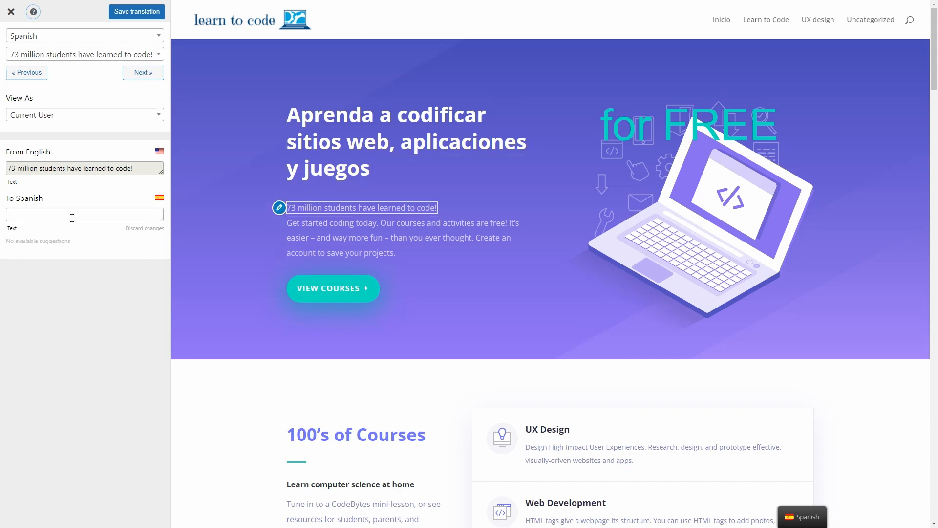
text(73 millones de estudiantes han aprendido a codificar!)
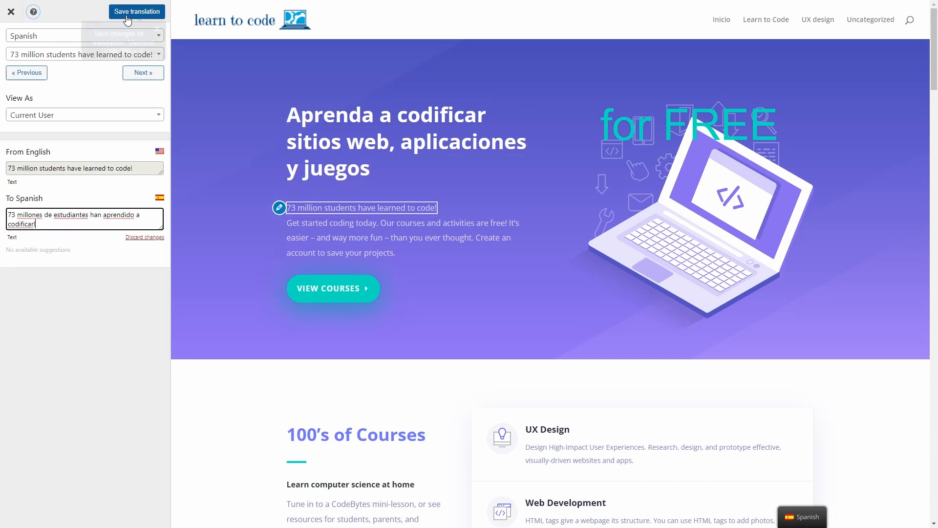
click(136, 12)
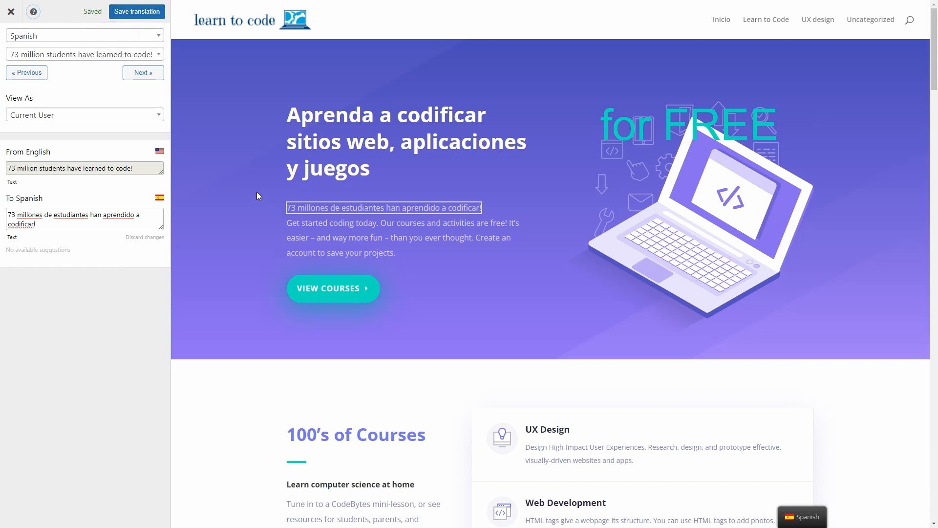
Select the View Courses string, translate it to 'ver cursos' and save.
click(84, 54)
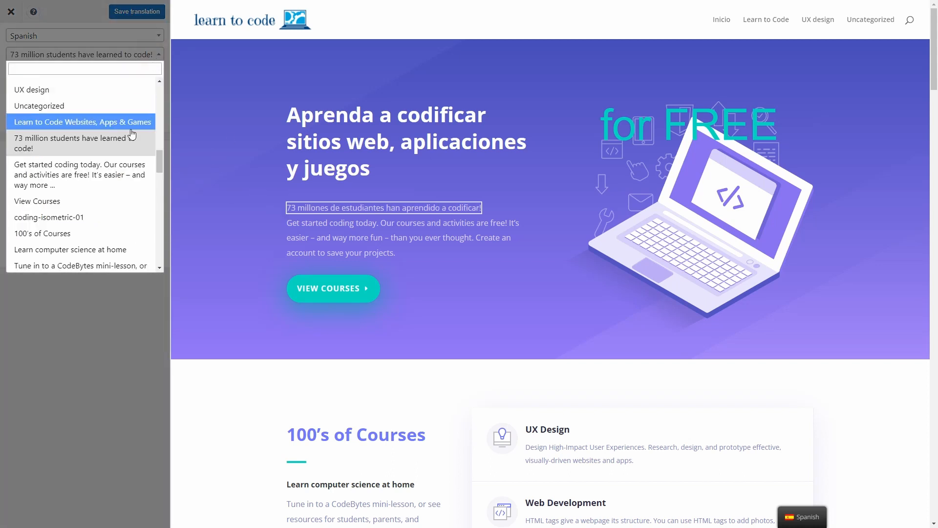
click(38, 200)
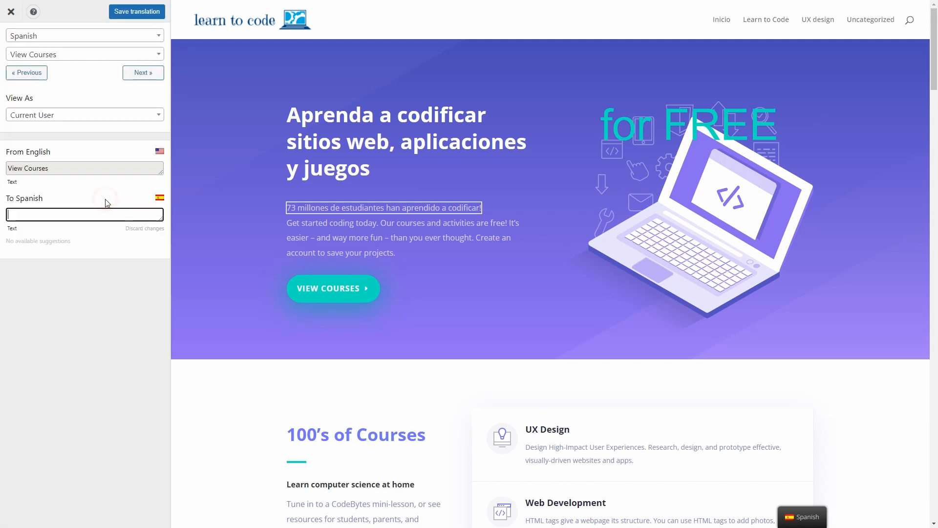
text(ver cursos)
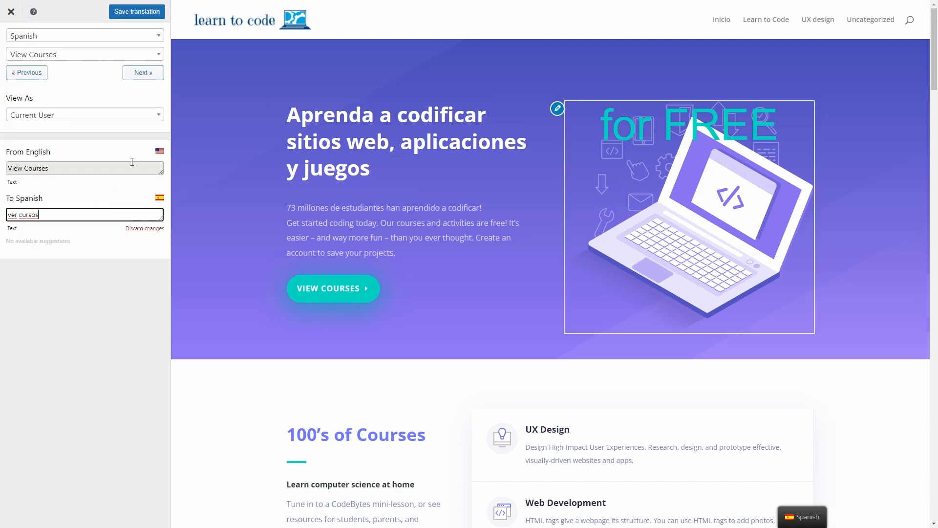
mouse_move(137, 11)
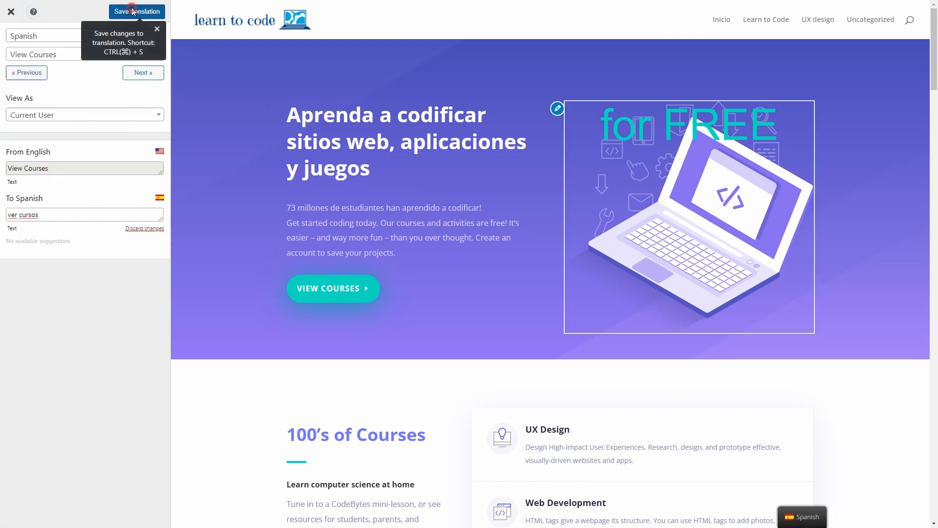
click(137, 11)
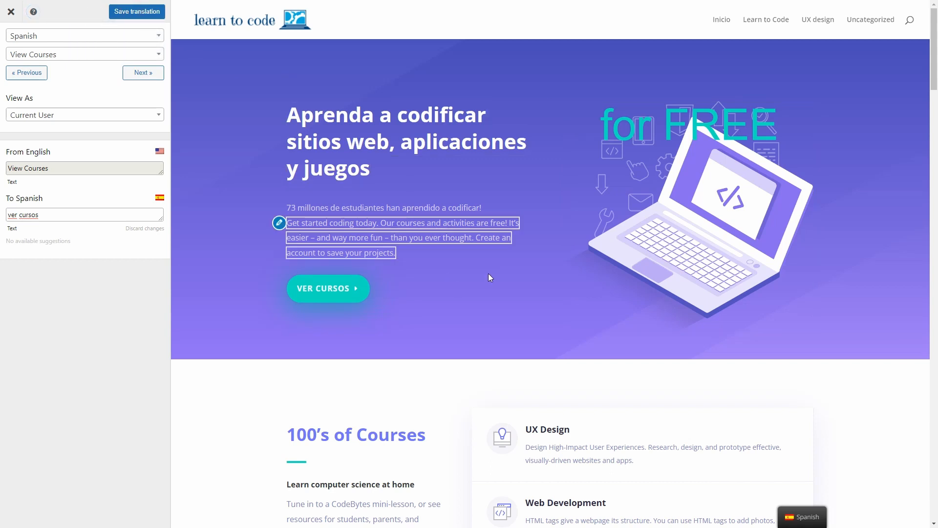
mouse_move(510, 281)
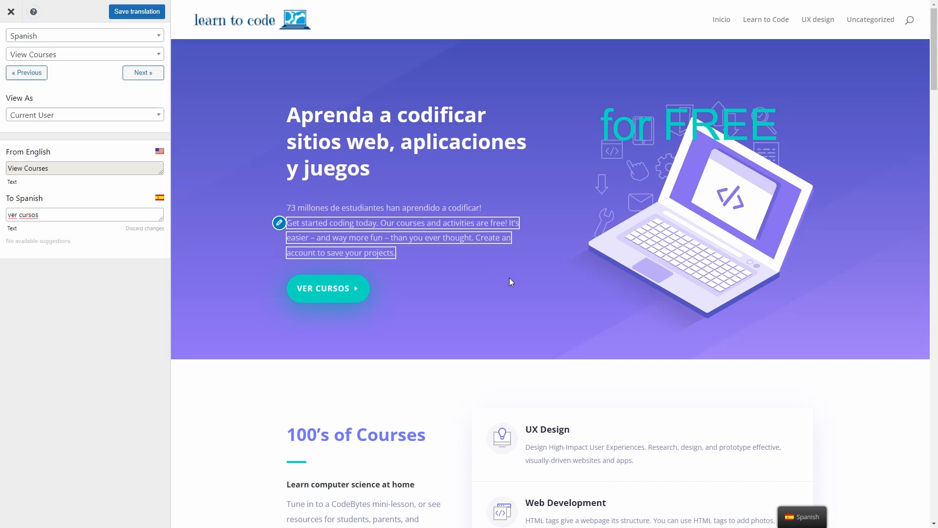
mouse_move(559, 196)
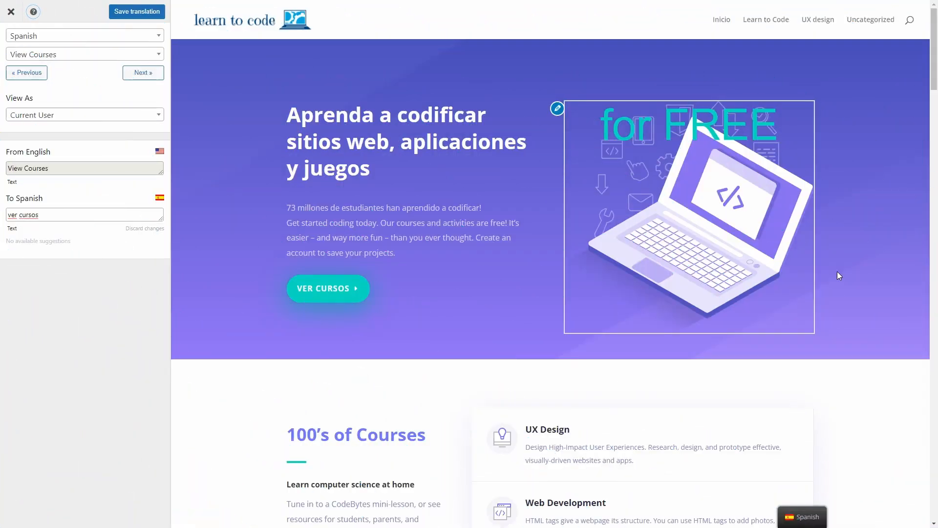
mouse_move(718, 236)
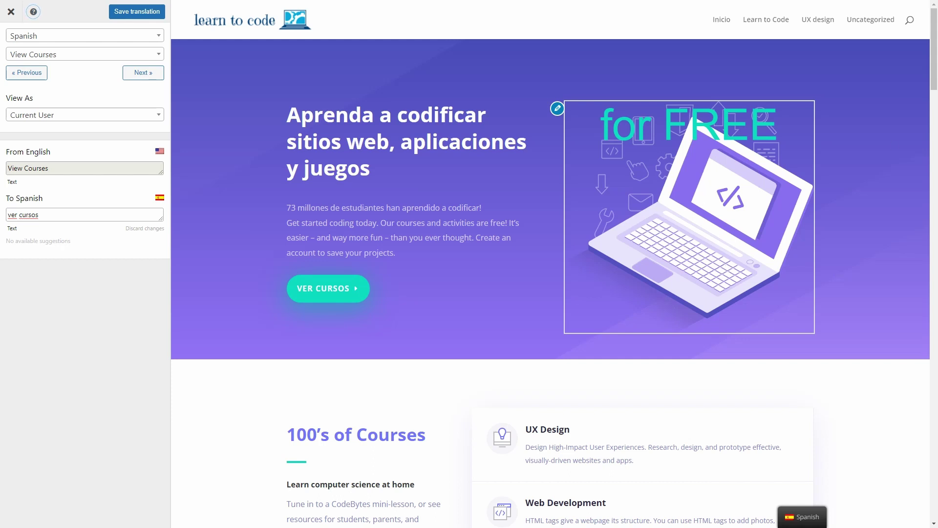
mouse_move(664, 155)
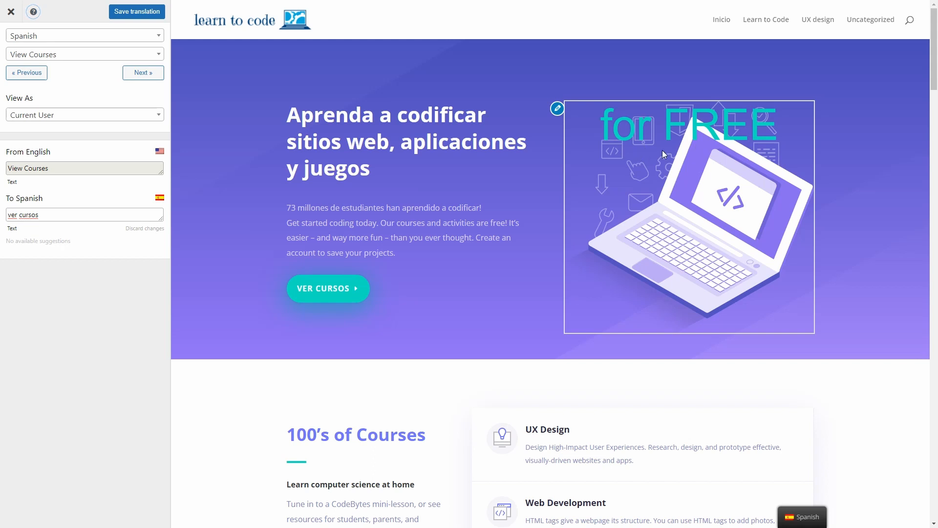
Swap the hero laptop image for coding-isometric-01-SPANISH from the media library and save.
click(405, 141)
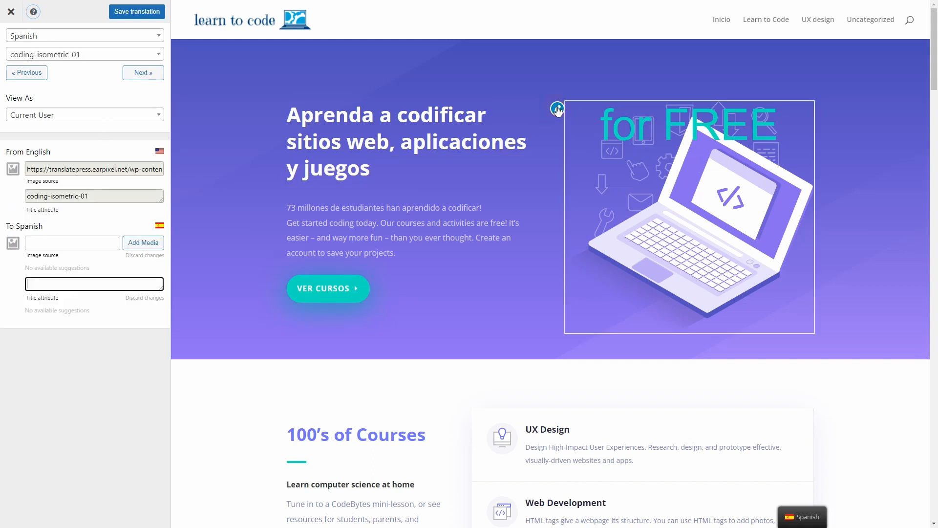
click(406, 141)
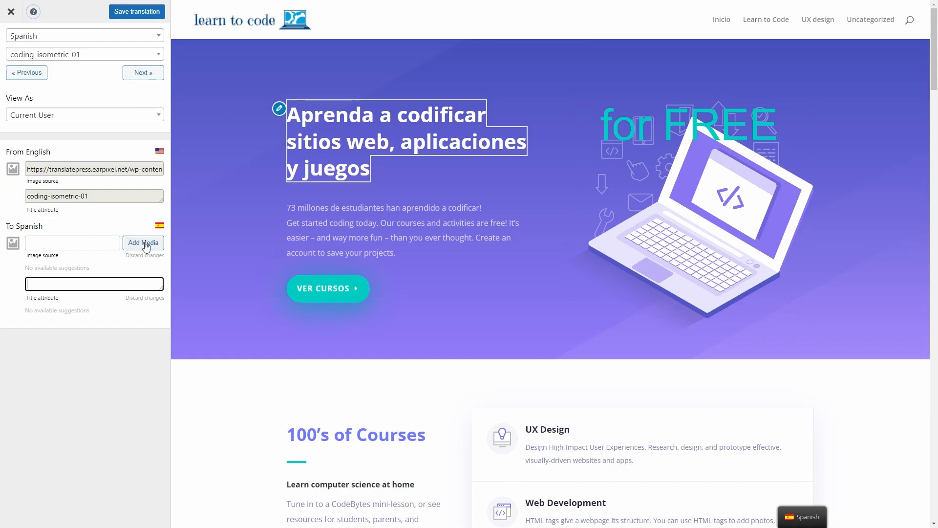
click(143, 243)
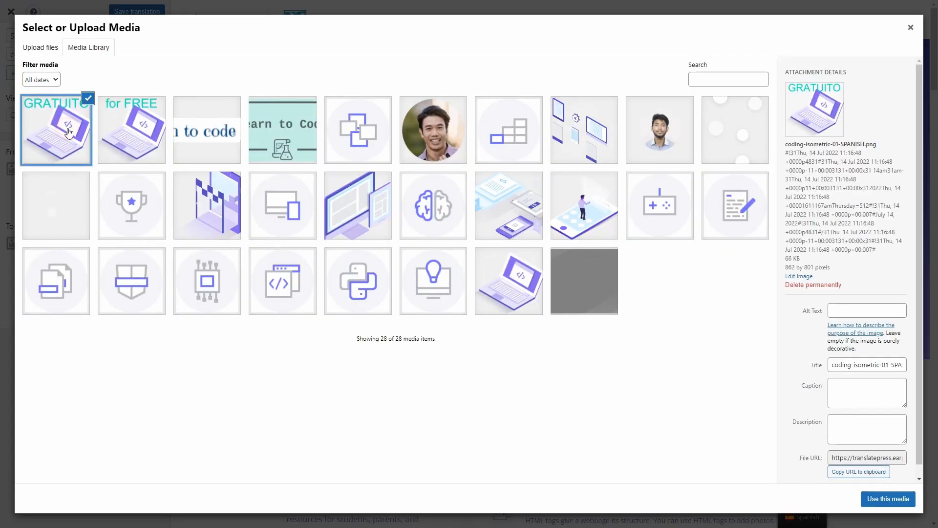
mouse_move(888, 499)
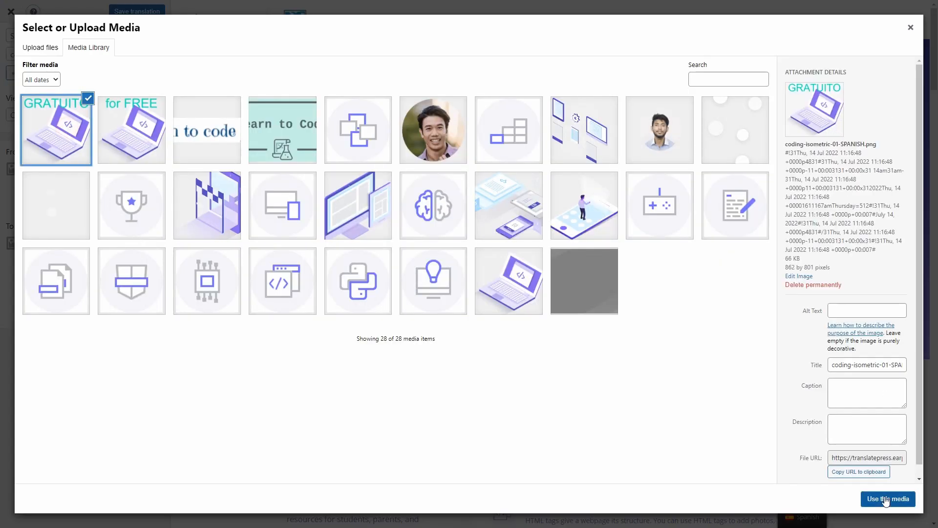
click(888, 499)
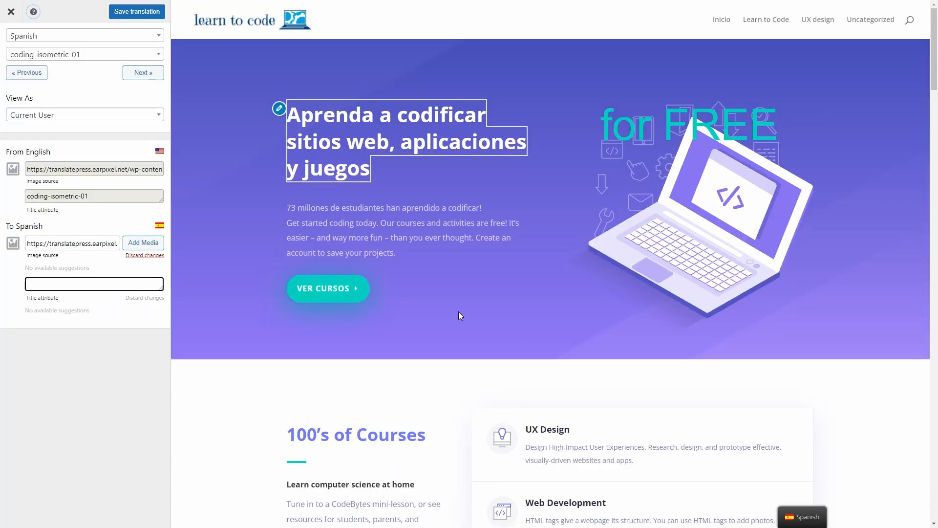
click(137, 12)
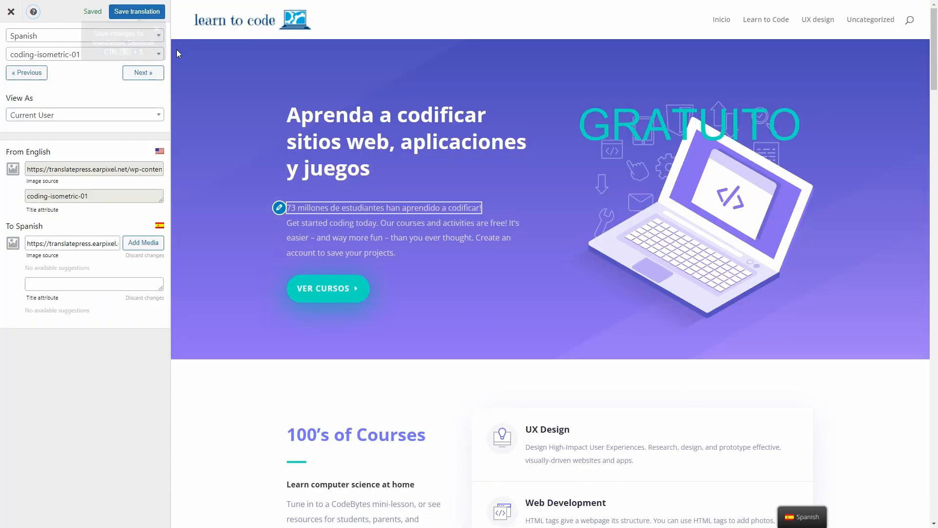
mouse_move(735, 163)
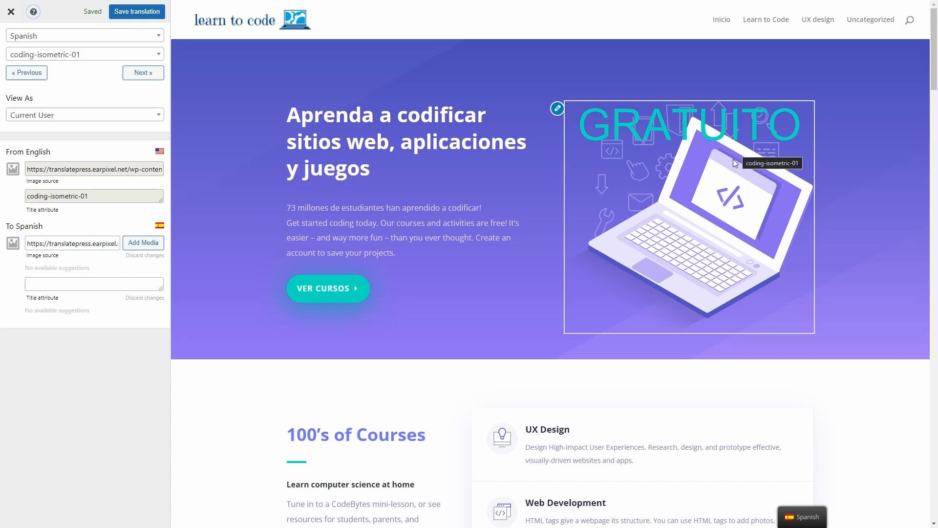
click(10, 11)
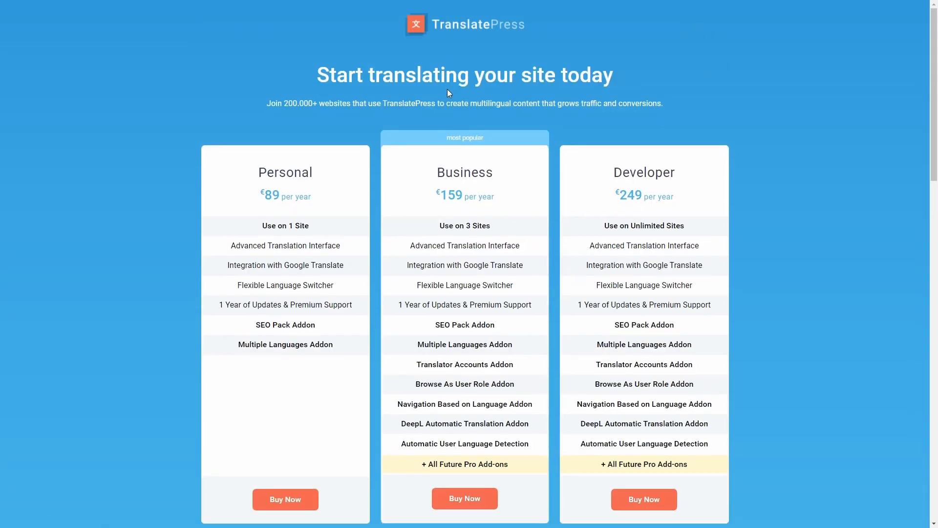
Scroll the pricing page to the plans and view the SEO Pack Addon tooltip.
scroll(down, 3)
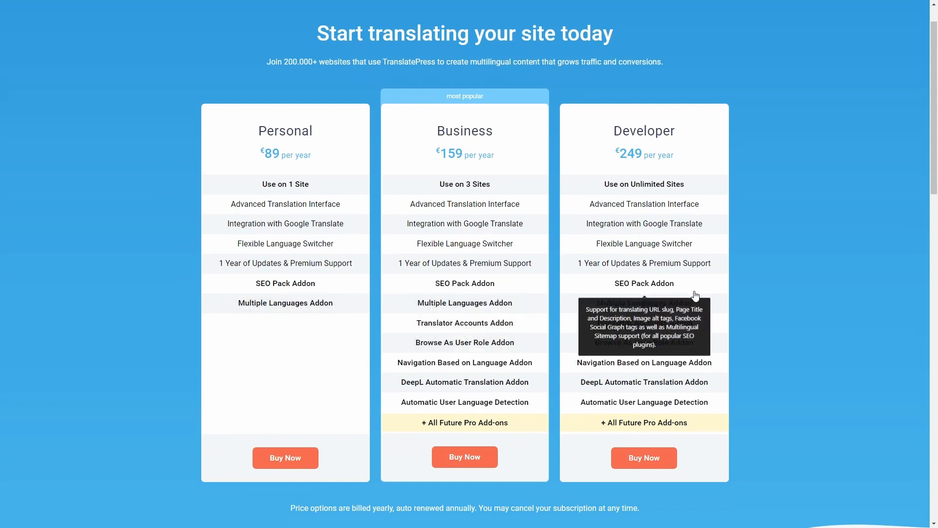
mouse_move(772, 293)
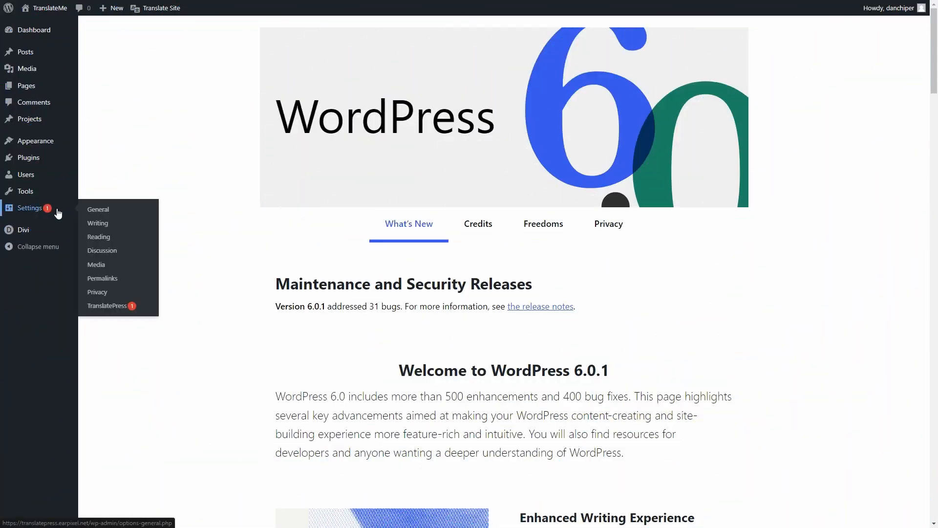
Activate the SEO Pack add-on from the TranslatePress Addons settings tab.
click(107, 306)
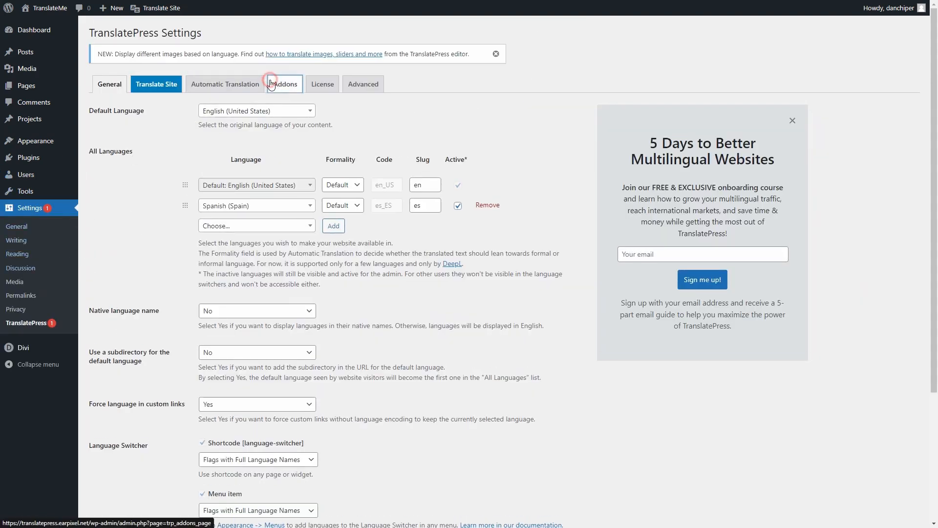
click(284, 84)
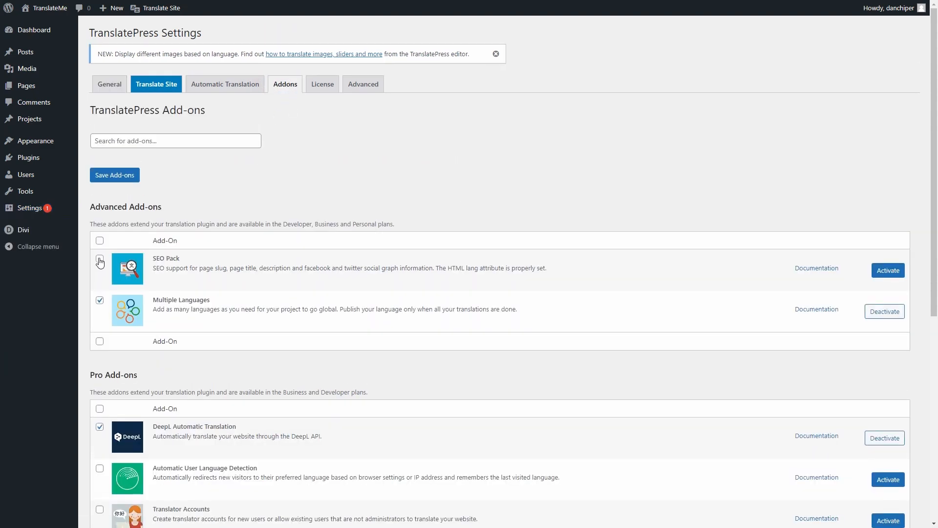
click(99, 262)
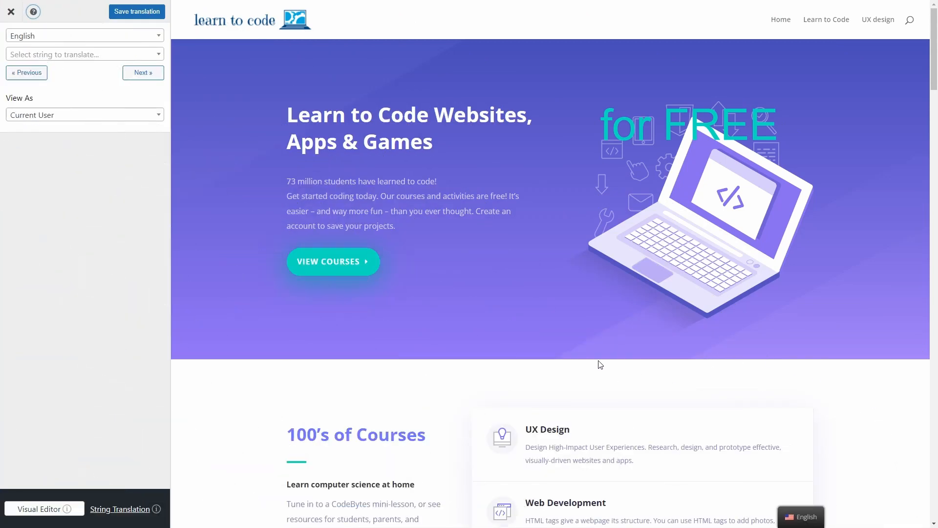
mouse_move(153, 320)
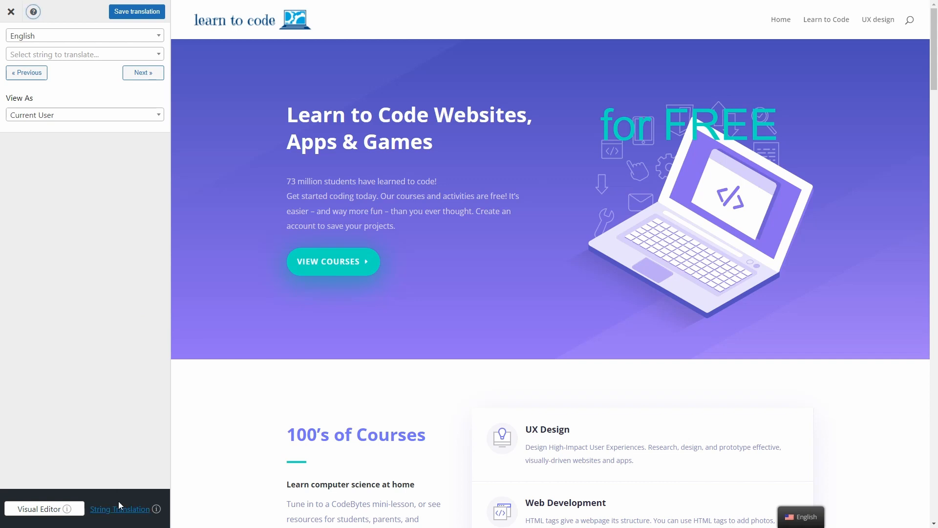
mouse_move(93, 135)
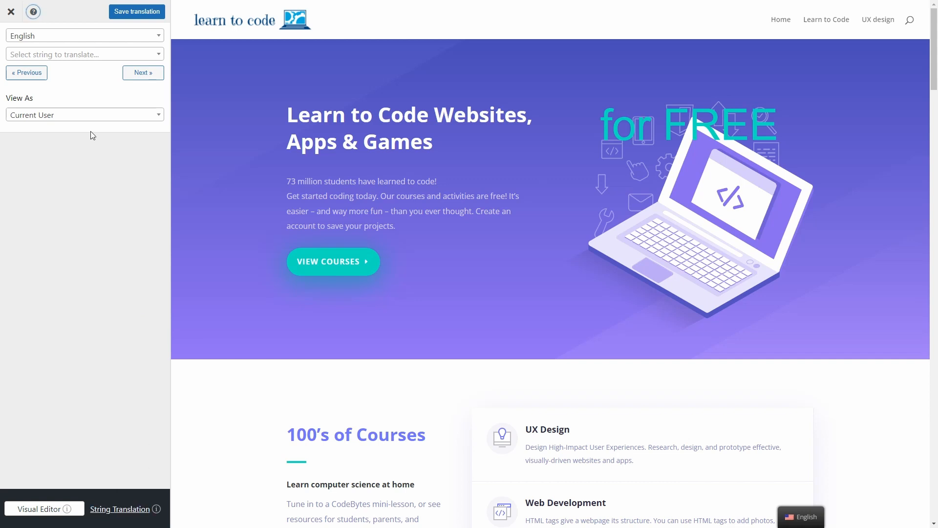
Save Spanish translations of the meta description and page title 'aprende a programar', then move to string translation.
click(84, 54)
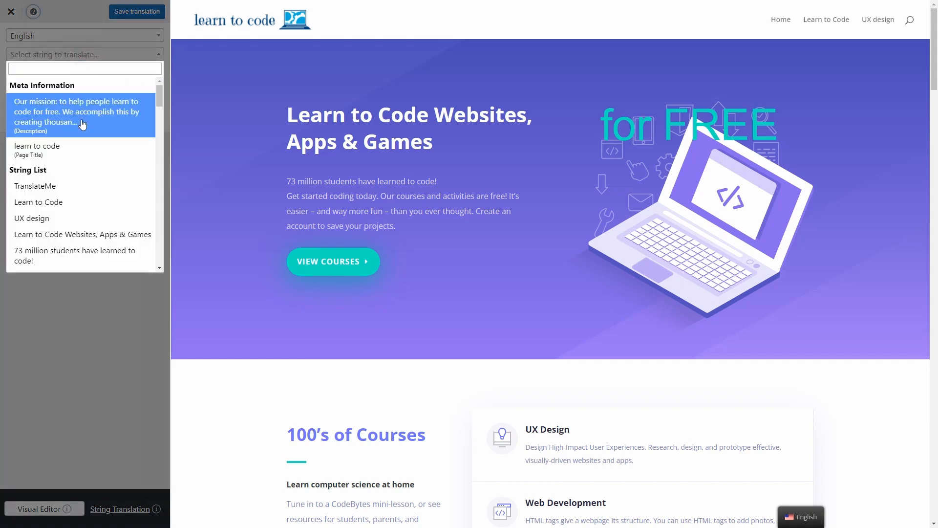
click(81, 113)
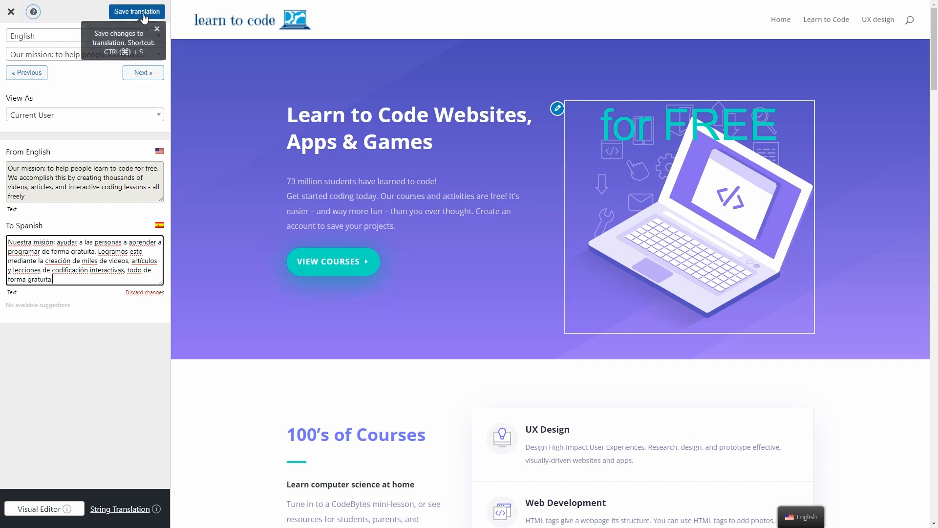
click(136, 12)
text(apr)
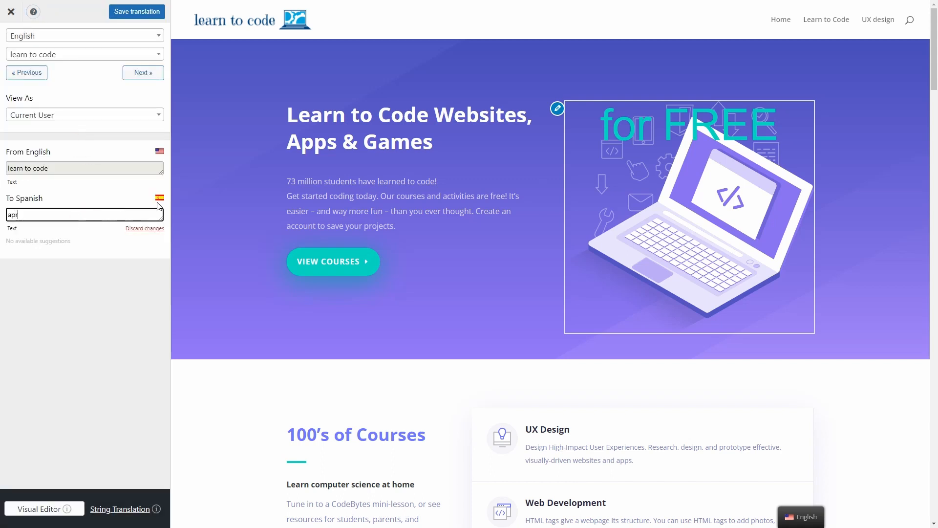
click(137, 11)
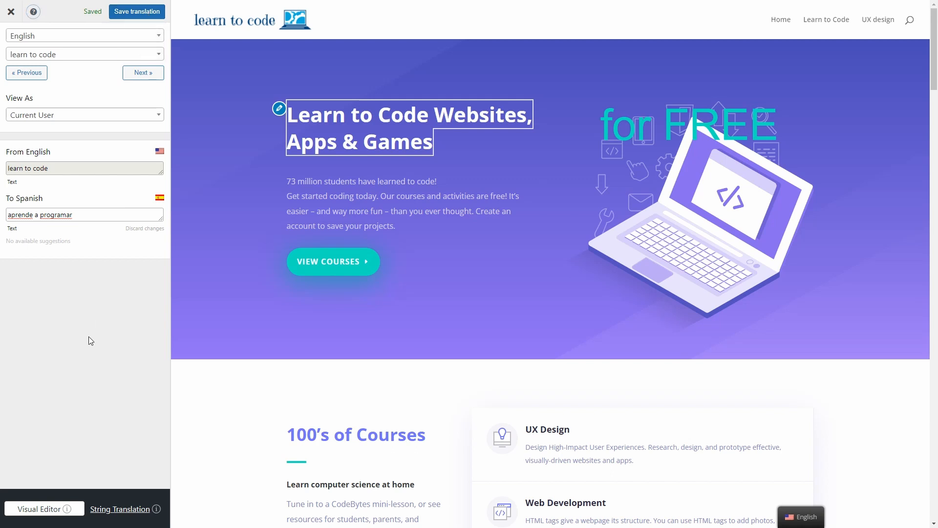
click(136, 12)
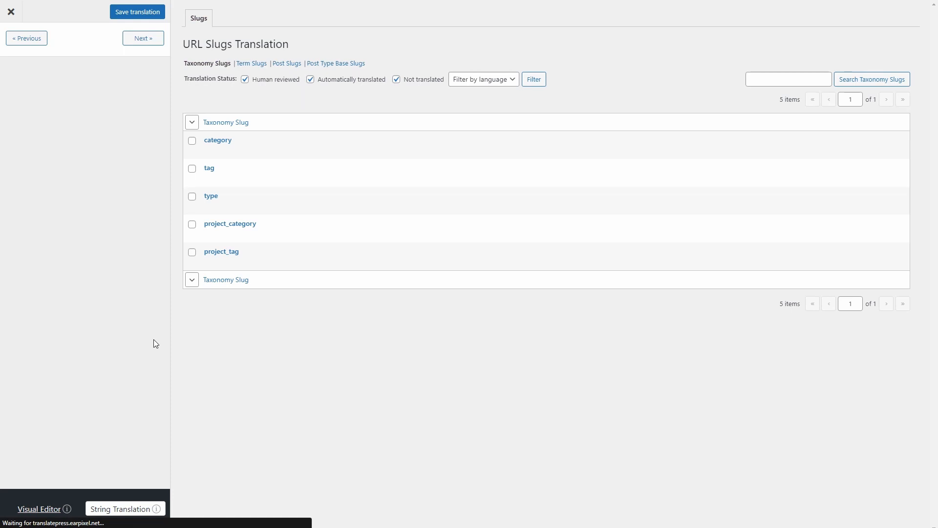
mouse_move(163, 311)
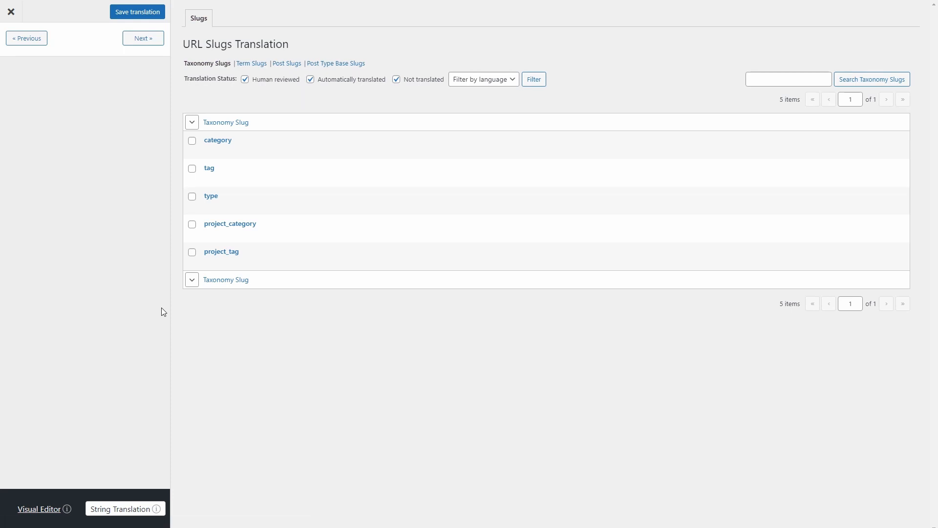
Translate the courses term slug to cursos and save it.
click(251, 64)
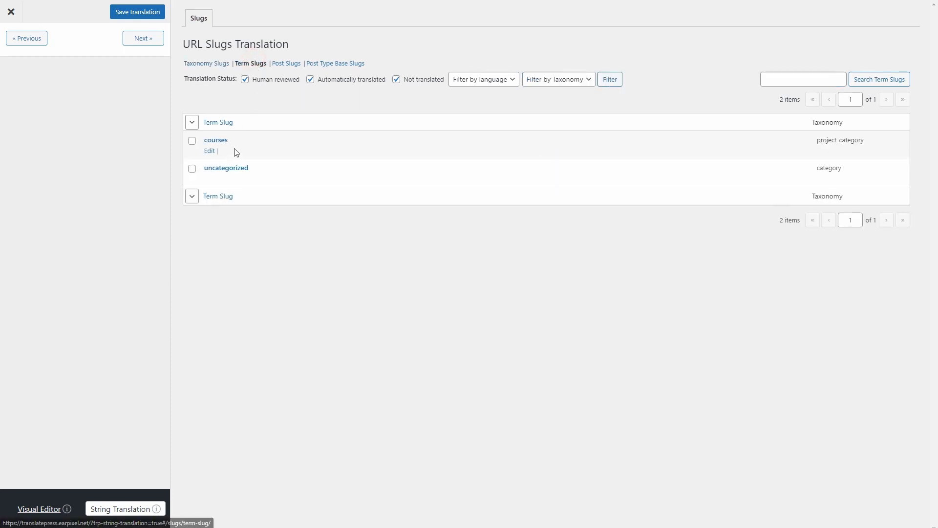
click(208, 150)
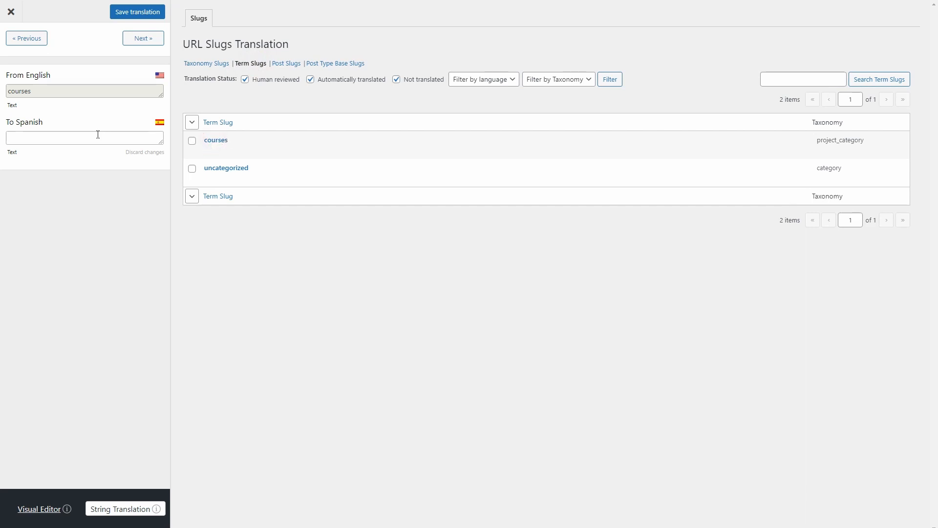
text(cursos)
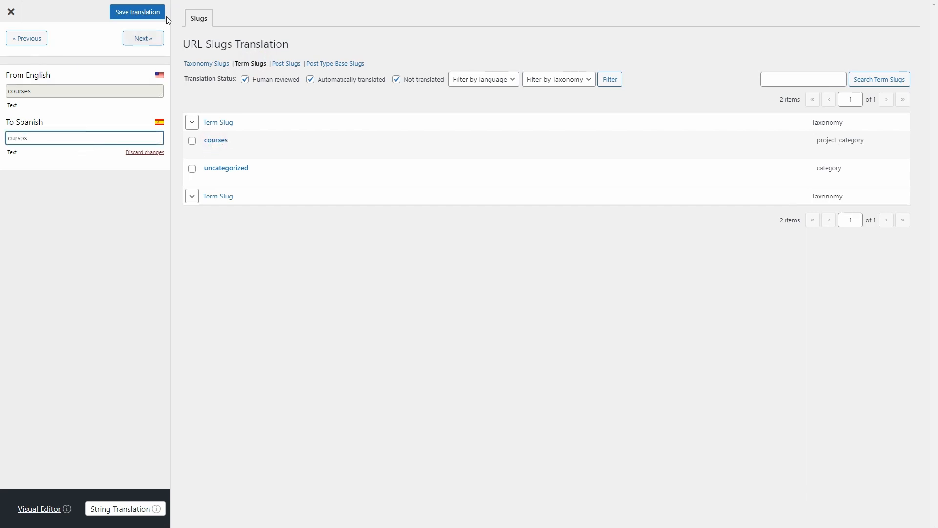
click(137, 11)
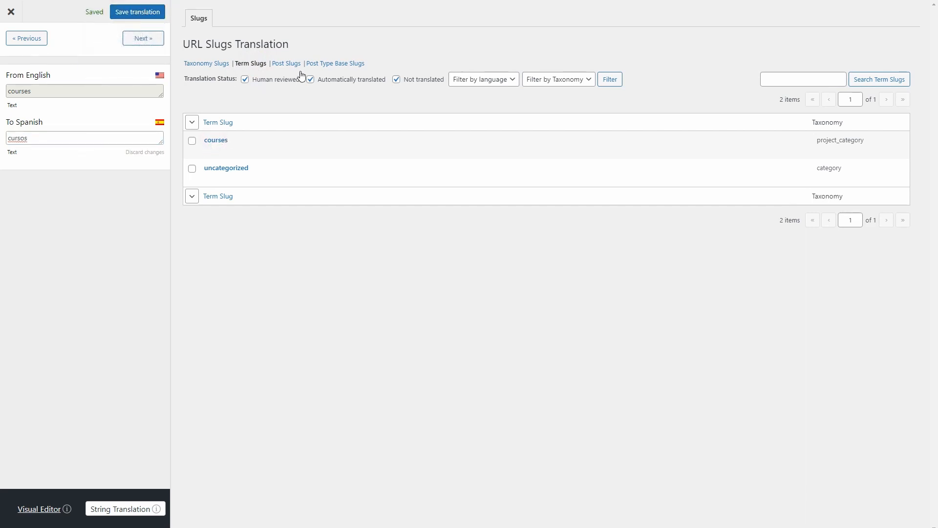
Translate the learn-to-code page slug to aprende-a-programar, save, and return to the site.
click(285, 63)
text(aprende)
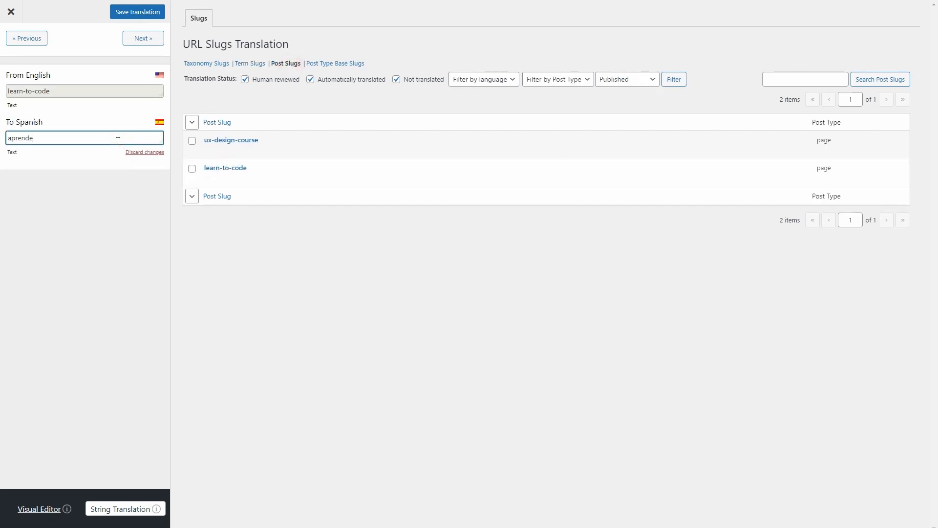
click(137, 12)
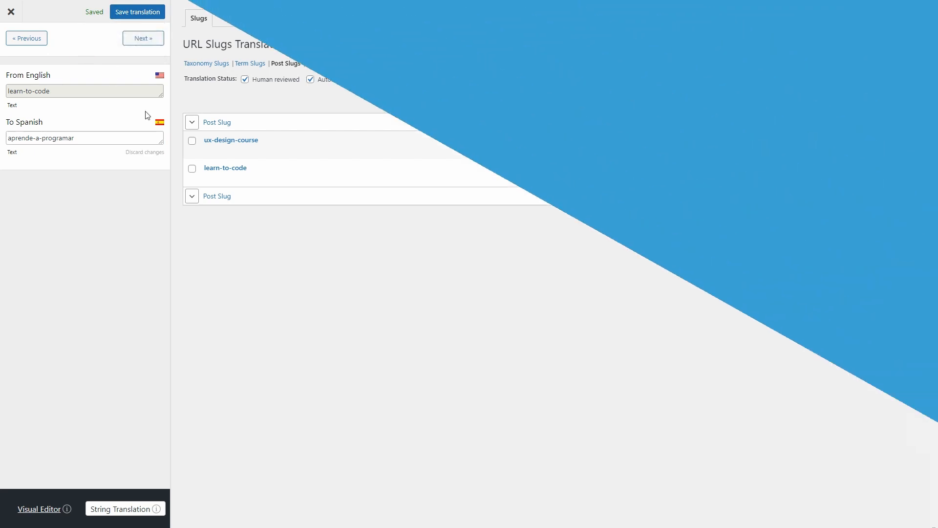
click(11, 12)
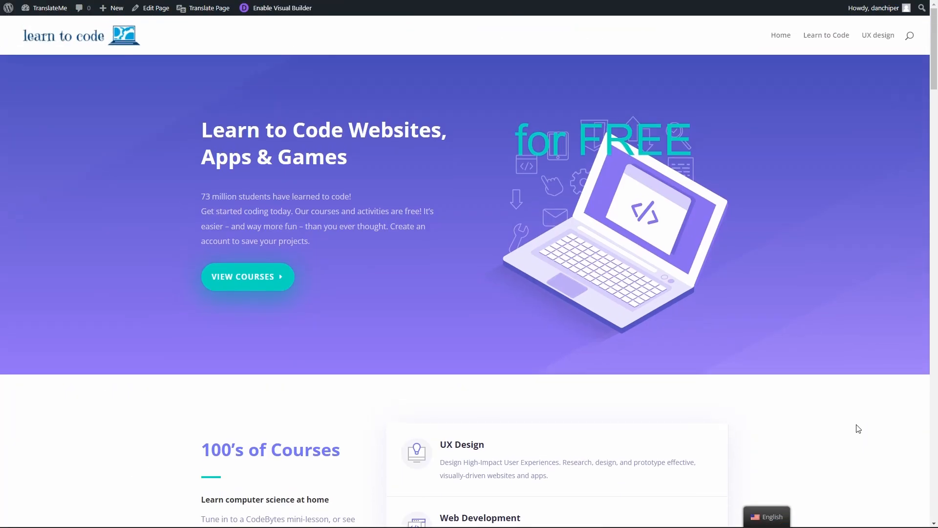
Switch the live homepage to Spanish via the floating language switcher.
click(771, 516)
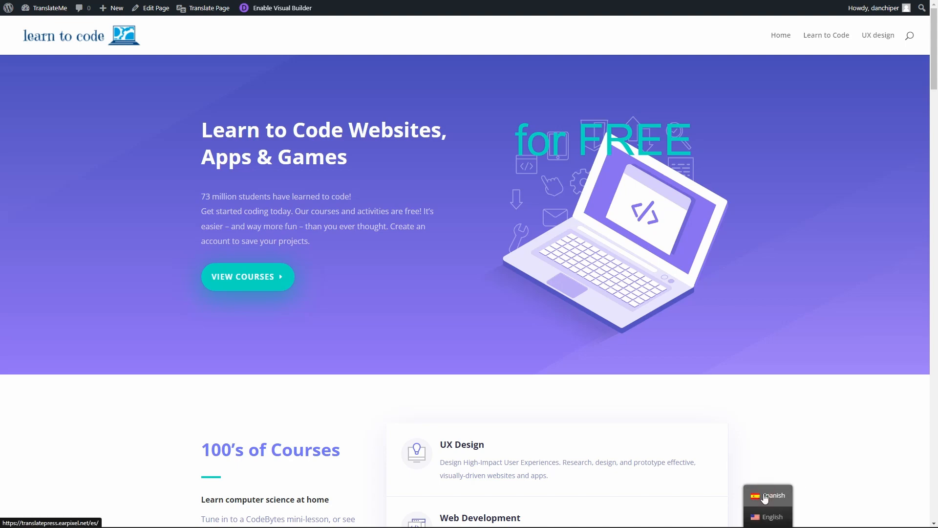
click(774, 494)
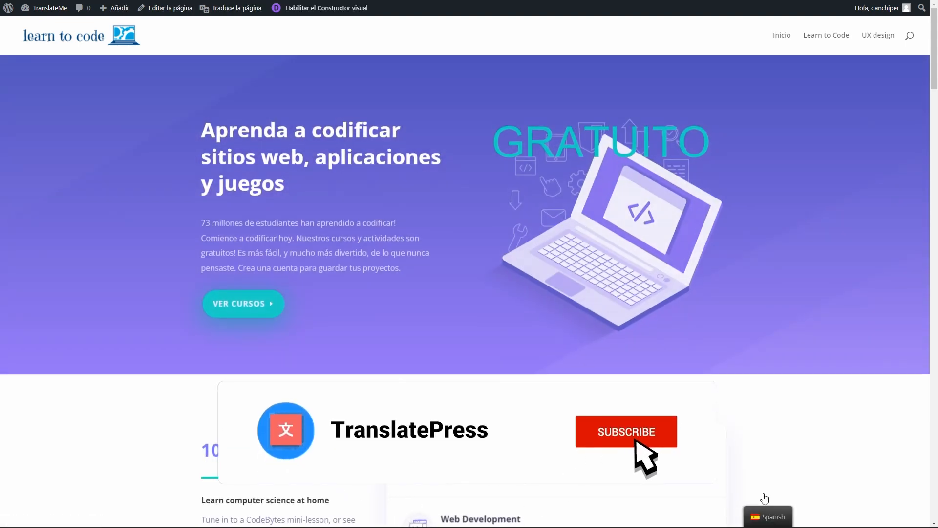
click(626, 431)
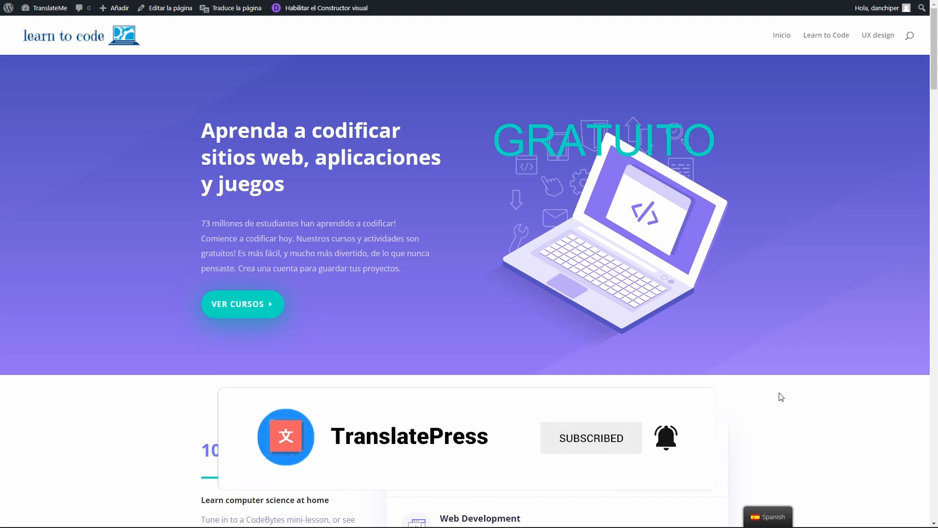